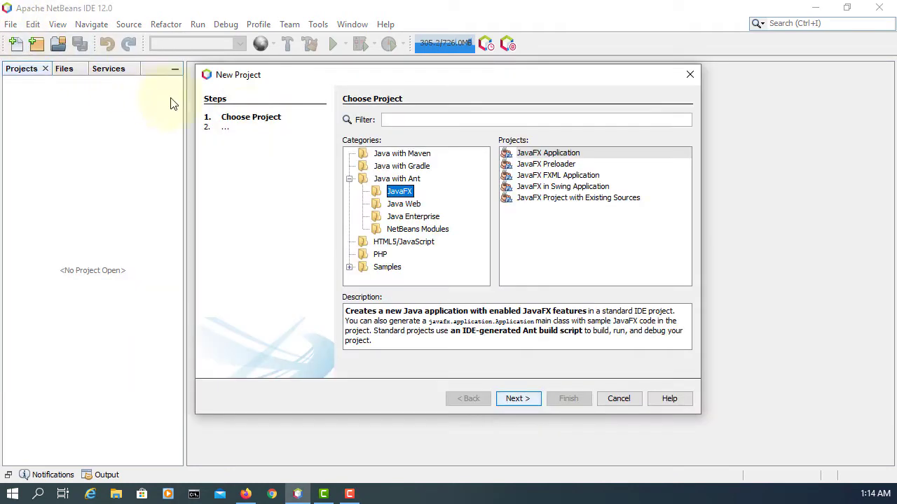
Create a JavaFX FXML Application project keeping the default name JavaFXApplication88
click(558, 175)
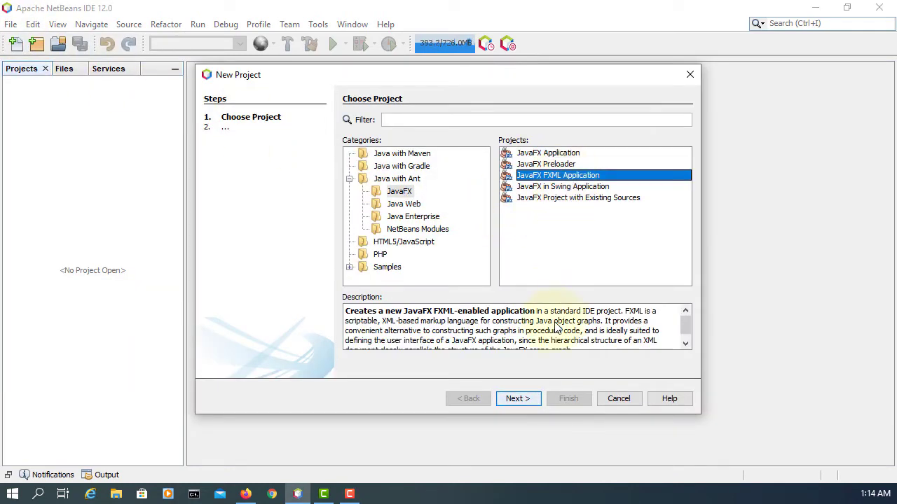
click(518, 398)
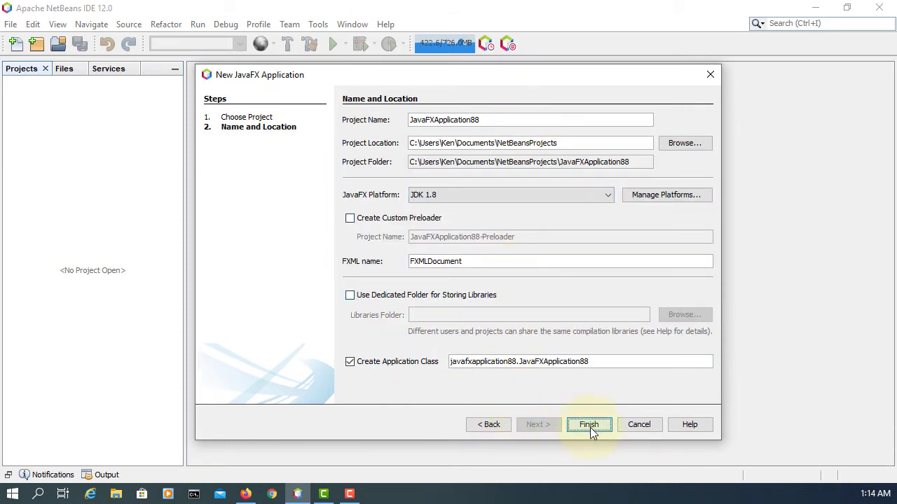
click(589, 424)
text(stage.)
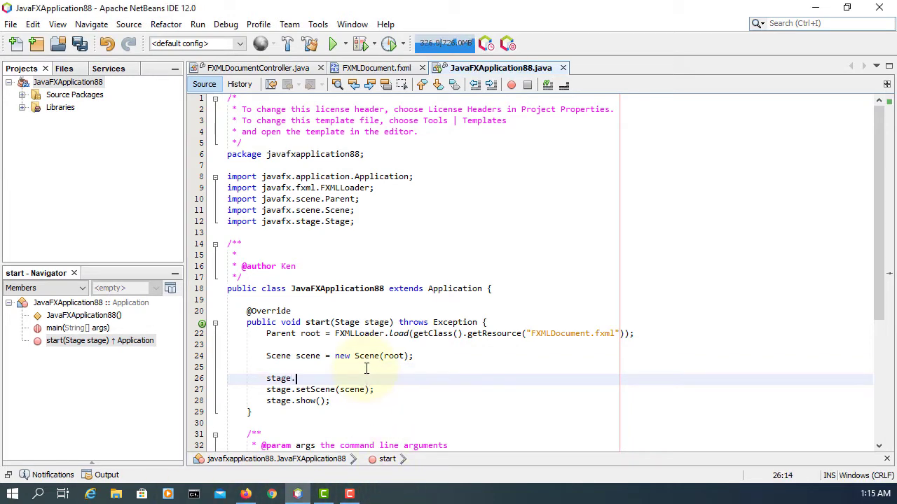
Add stage.setTitle("JavaFX - Executable Jar"); in start() before setScene
text(setTitle("");)
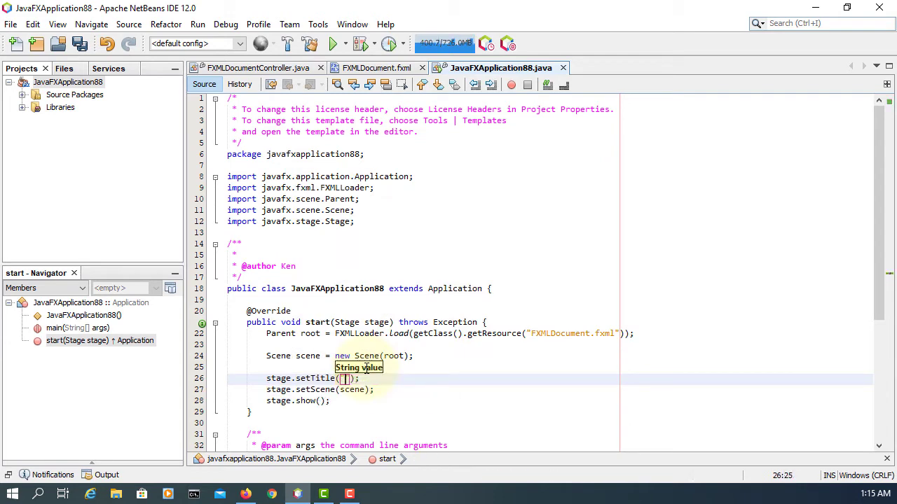
text(JavaFX)
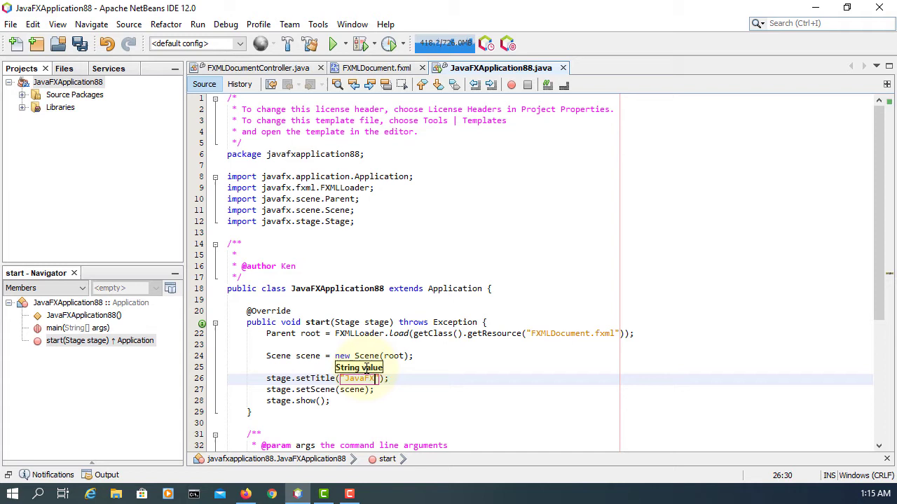
text(- E)
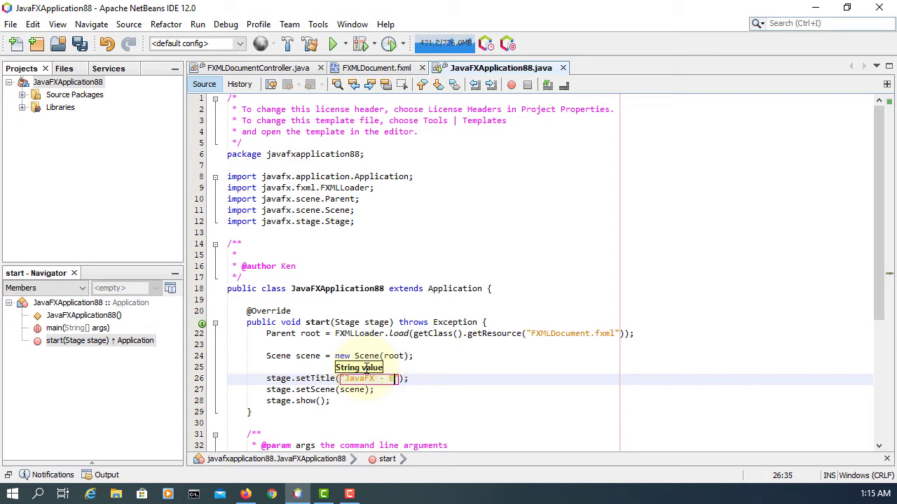
text(xecutable Ja)
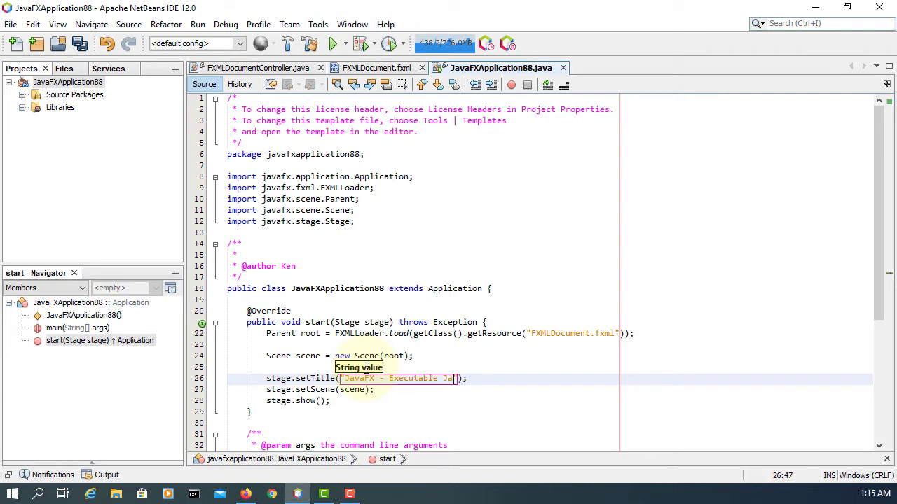
text(r)
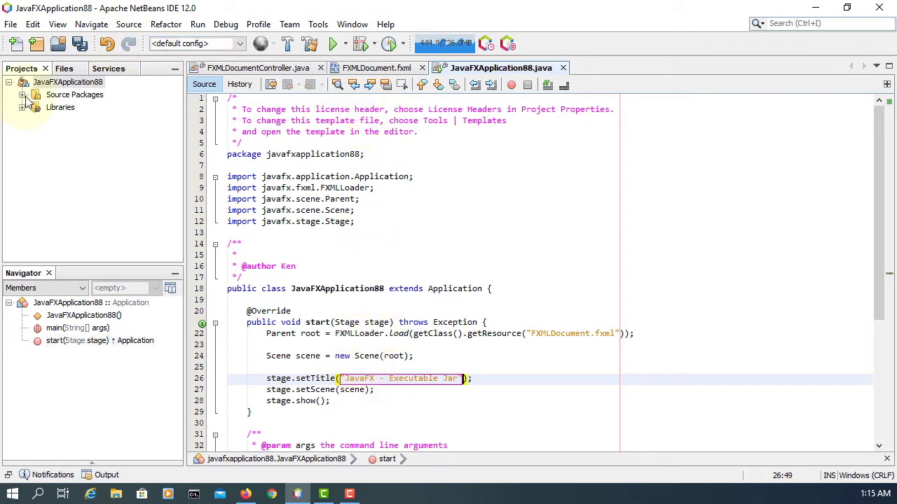
Expand the javafxapplication88 package and open FXMLDocument.fxml in Scene Builder
click(25, 95)
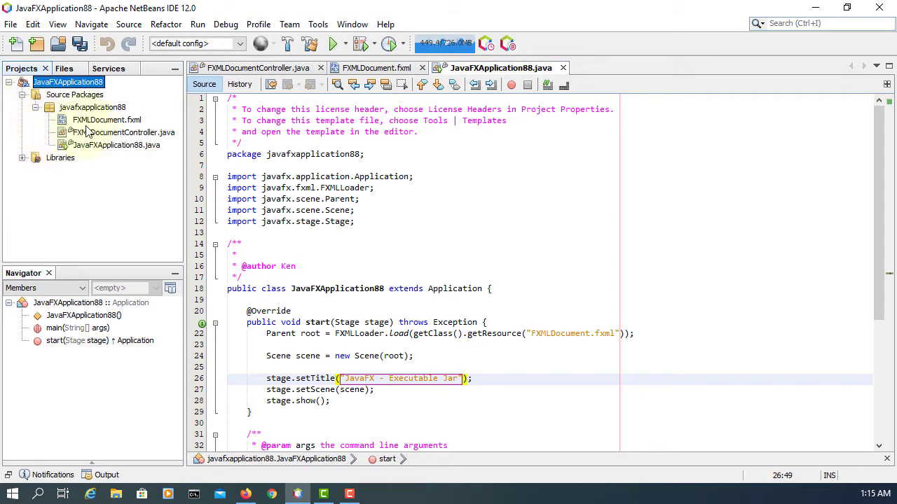
right_click(107, 120)
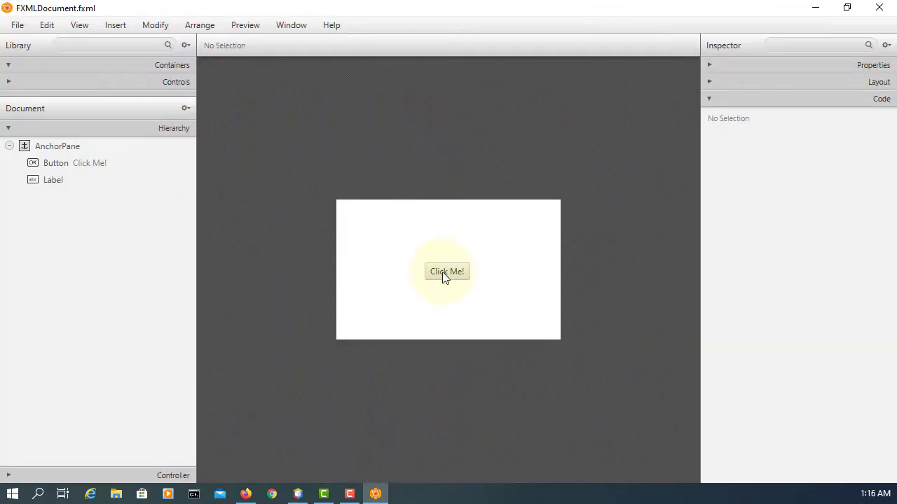
Set the button's text to OK and fx:id to btnOK, then generate the btnOK controller field
click(446, 272)
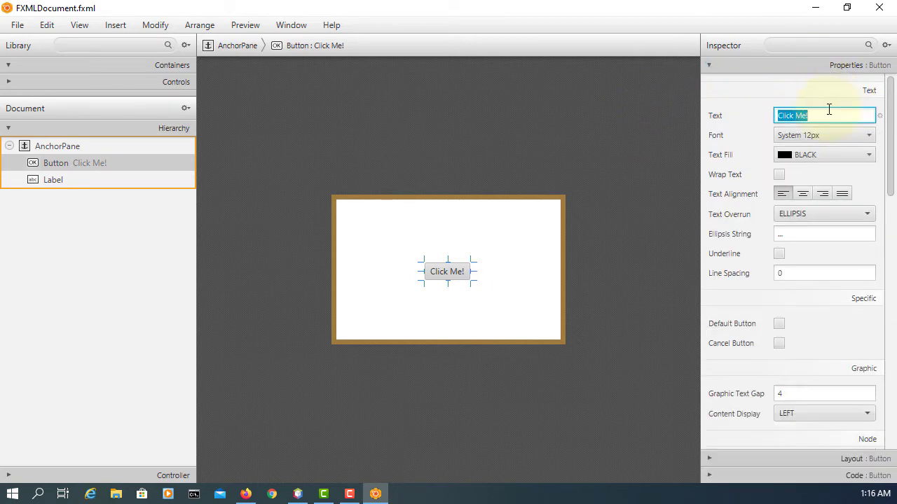
text(OK)
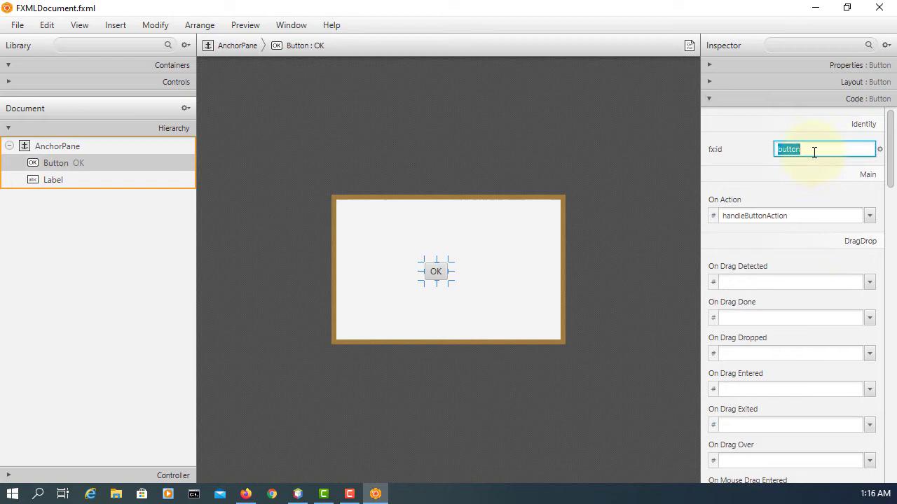
text(btn)
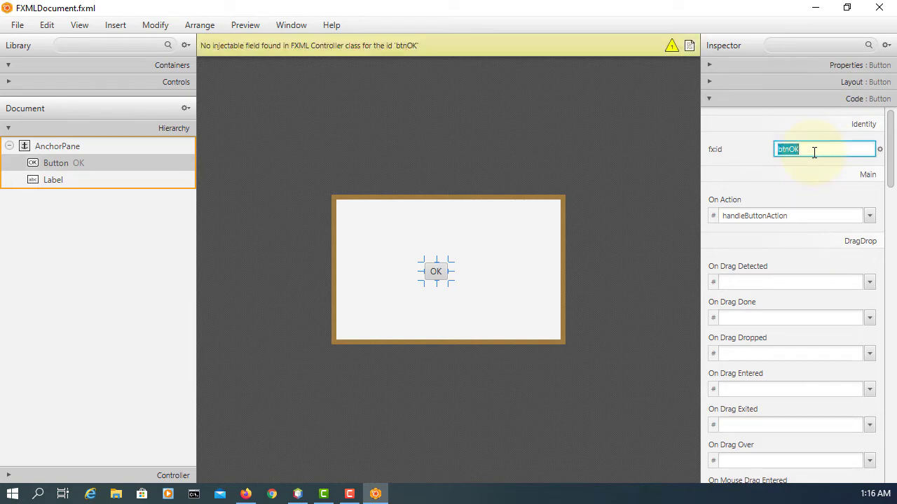
click(17, 25)
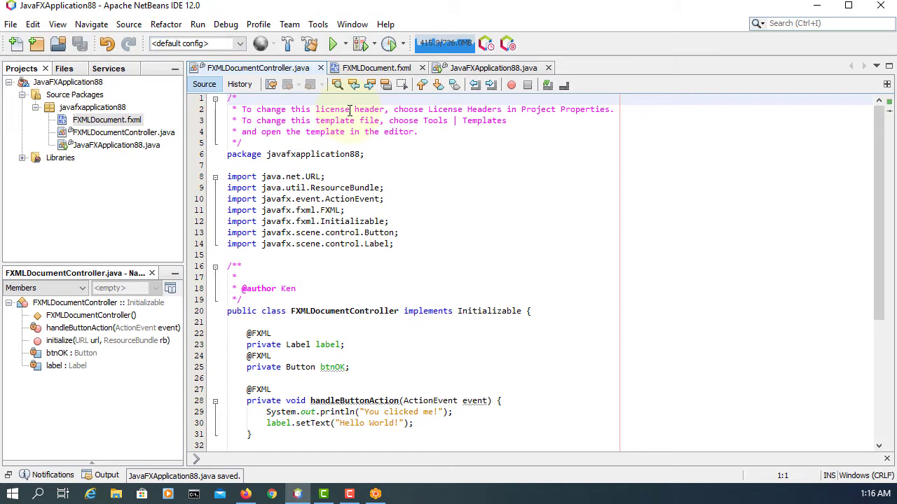
View FXMLDocument.fxml source and highlight the javafx/8.0.171 namespace version
click(376, 67)
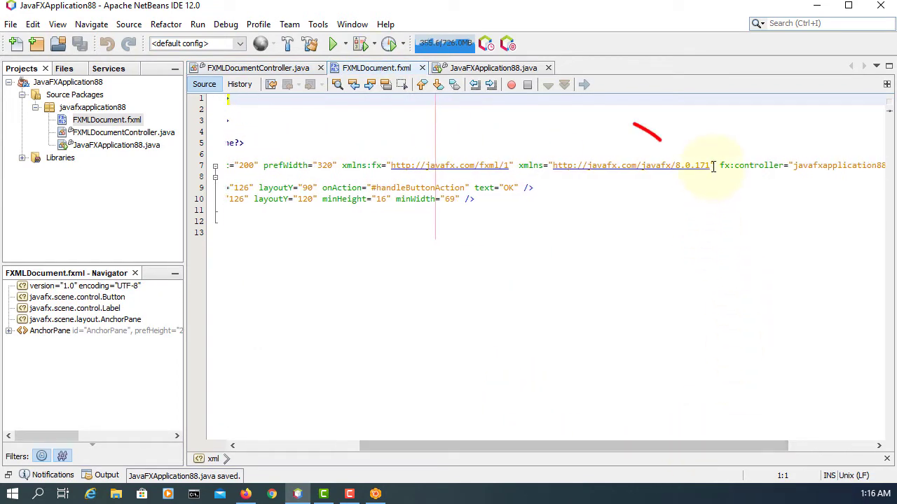
double_click(690, 166)
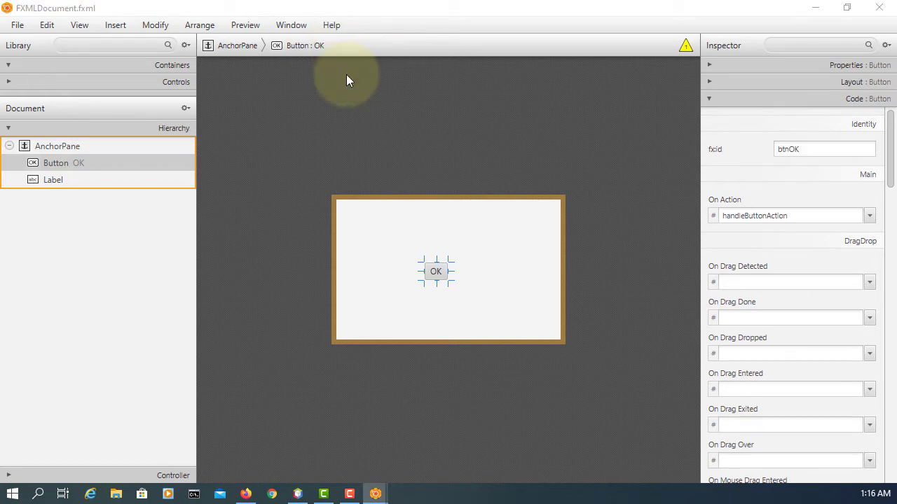
Check About JavaFX Scene Builder shows Java 1.8.0_171, then close the About window
click(330, 25)
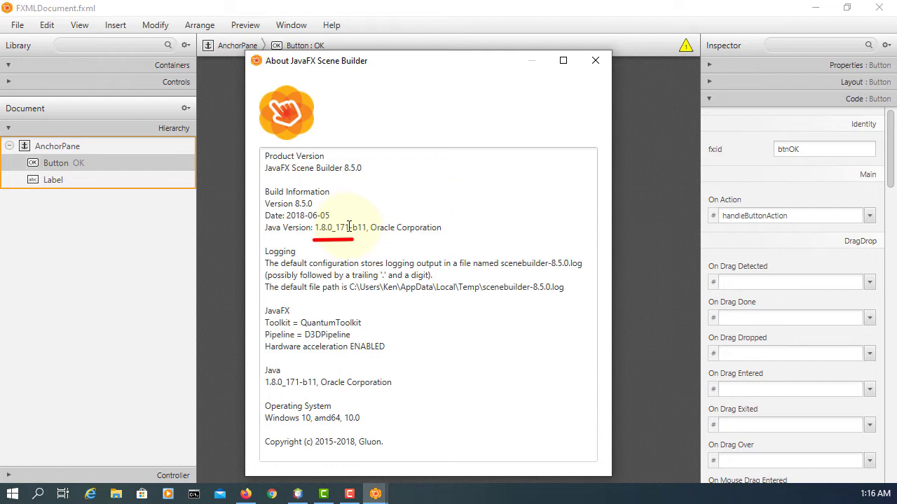
double_click(330, 227)
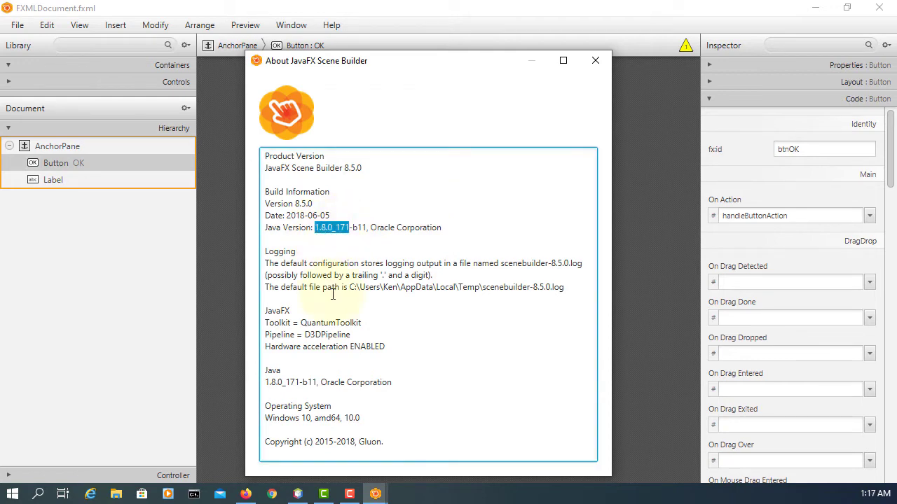
mouse_move(350, 293)
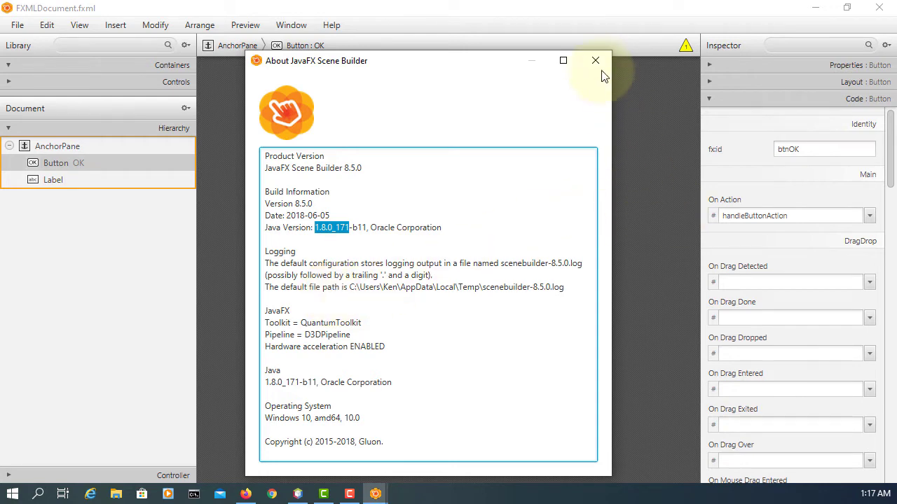
click(595, 61)
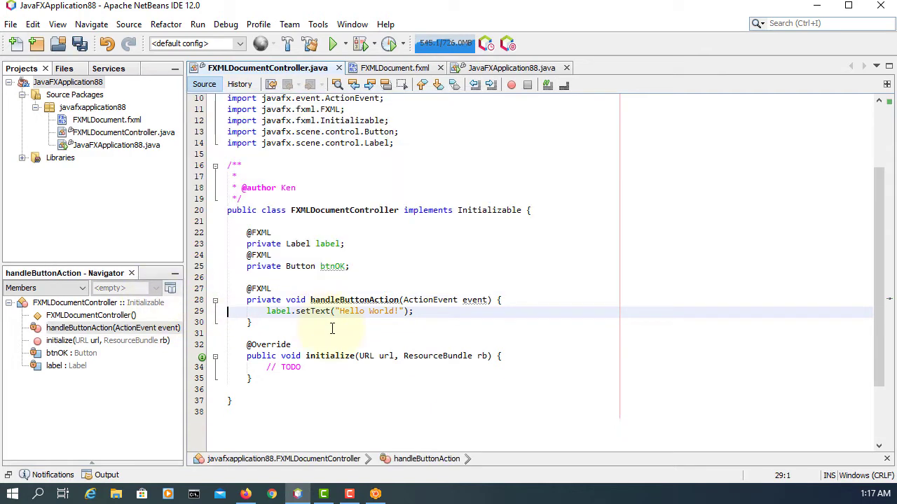
Replace Hello World! in label.setText with OK button is clicked! and bring up project actions
double_click(367, 311)
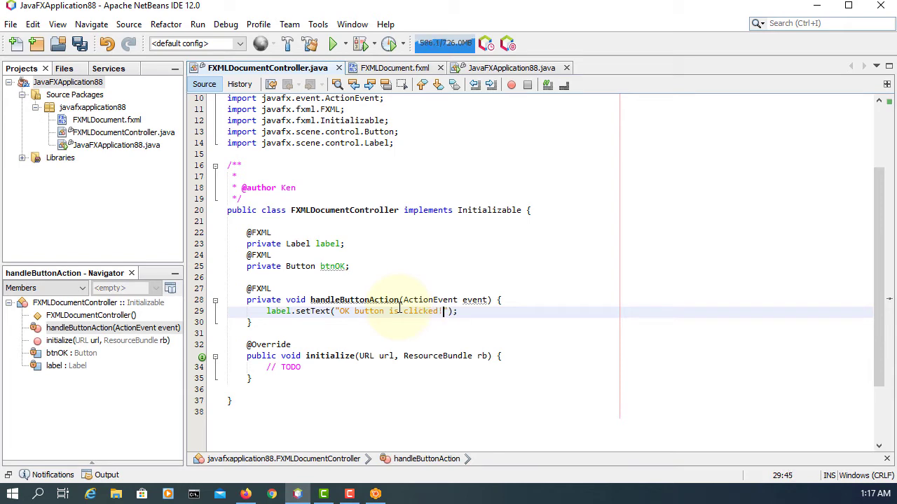
right_click(69, 82)
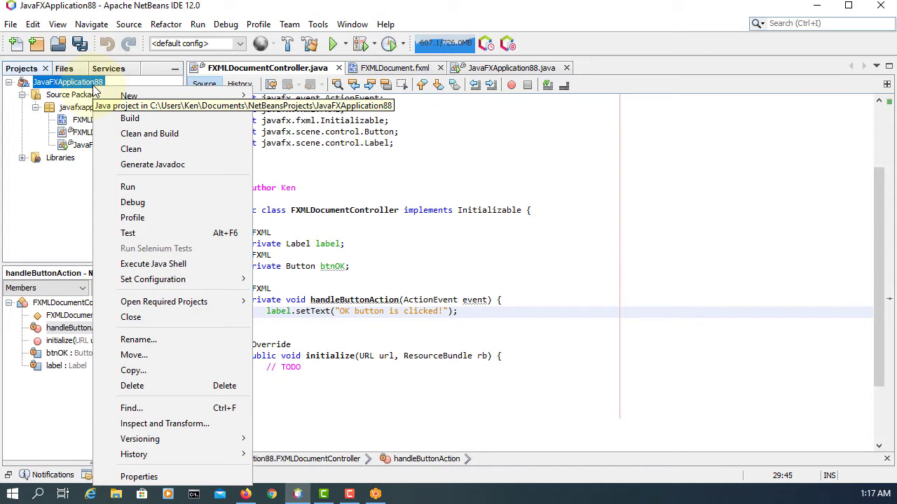
Review Libraries, JAR Packaging and Run settings in Project Properties, then confirm with OK
click(138, 476)
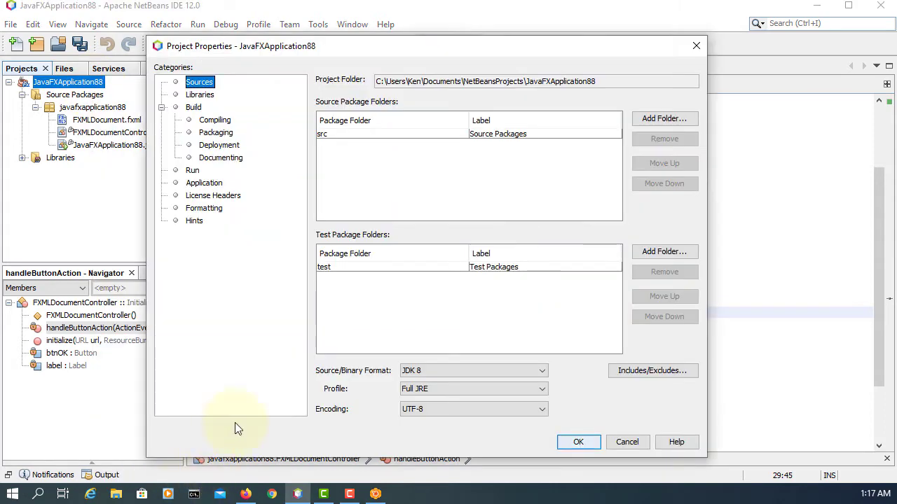
mouse_move(199, 95)
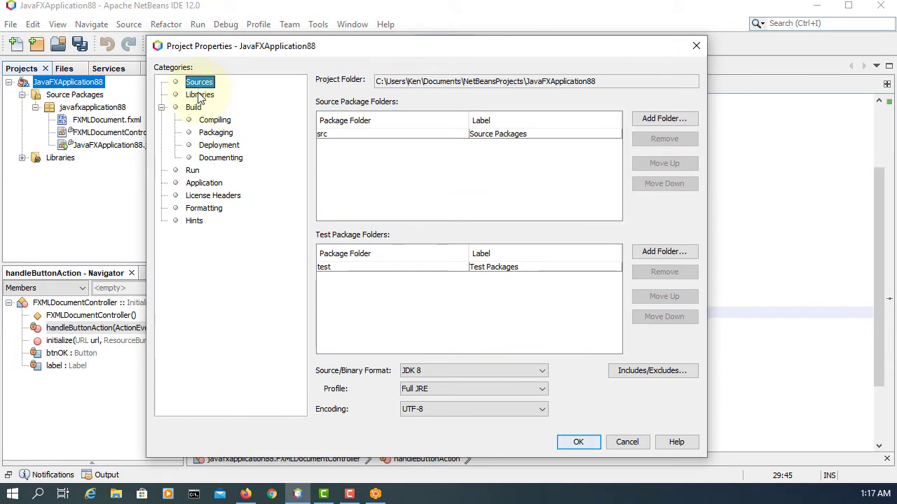
click(199, 95)
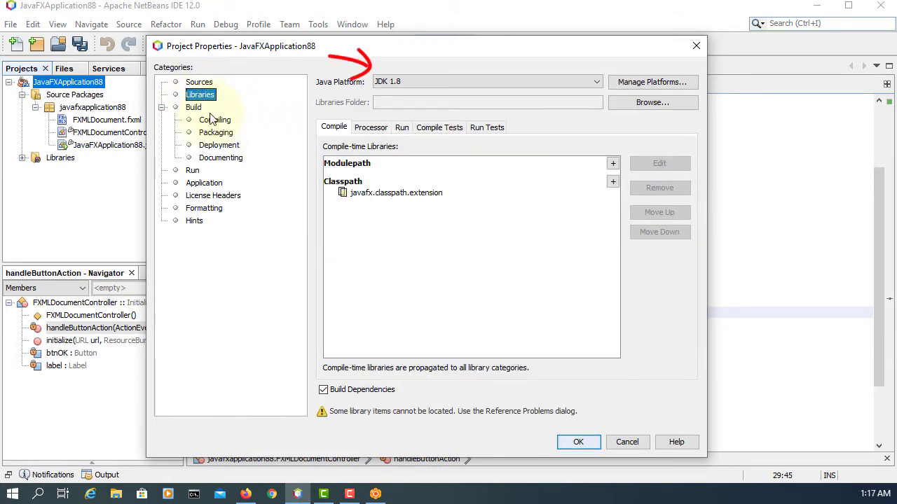
click(216, 132)
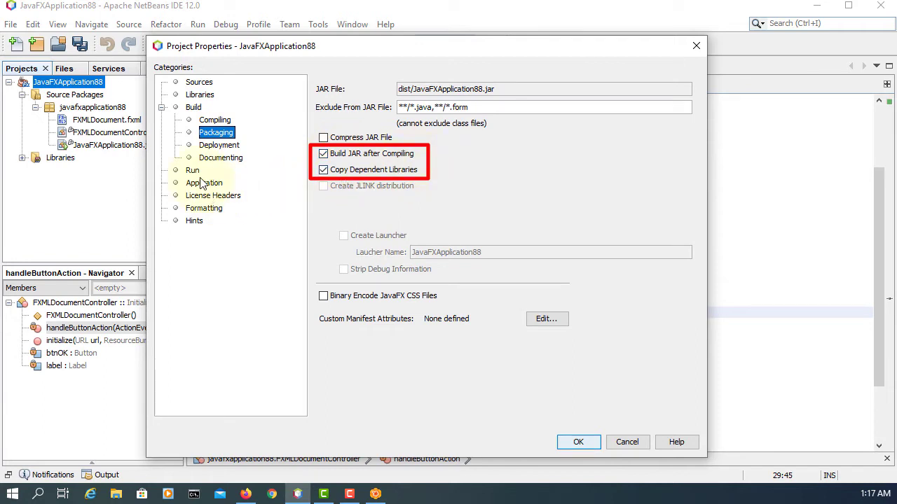
click(194, 169)
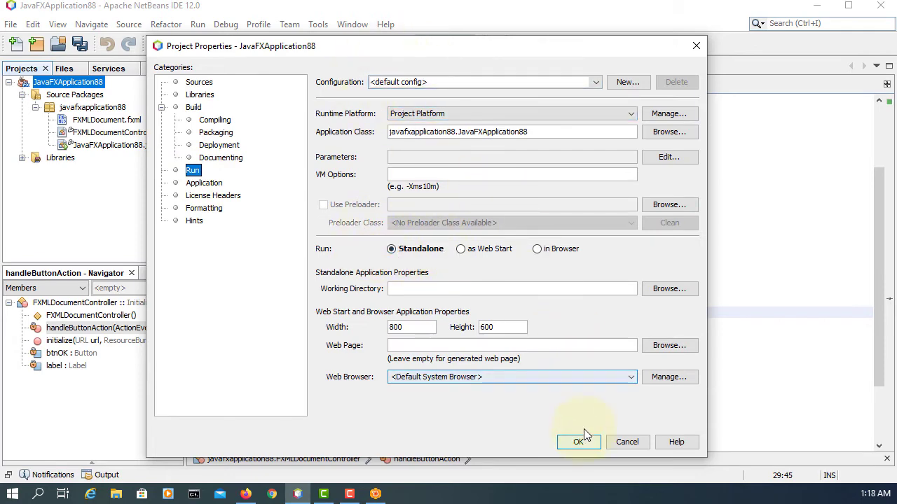
click(577, 443)
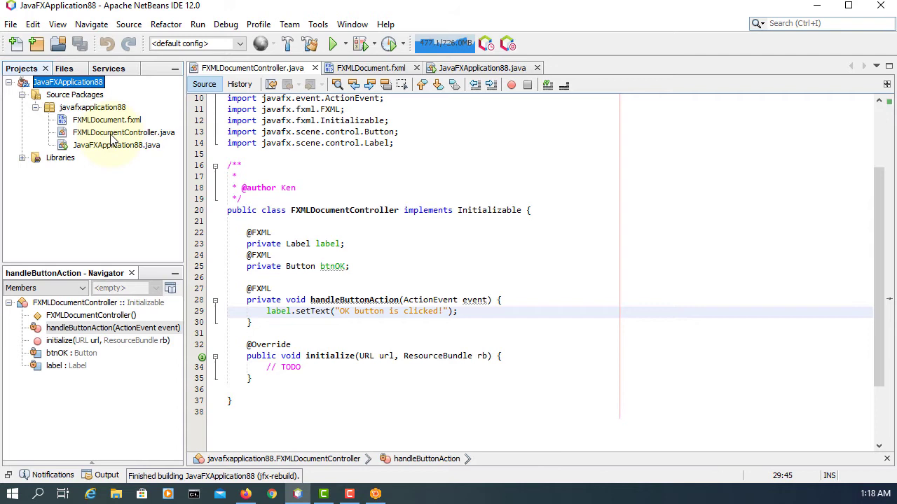
Run JavaFXApplication88 from the project menu and close the launched titled window
right_click(67, 81)
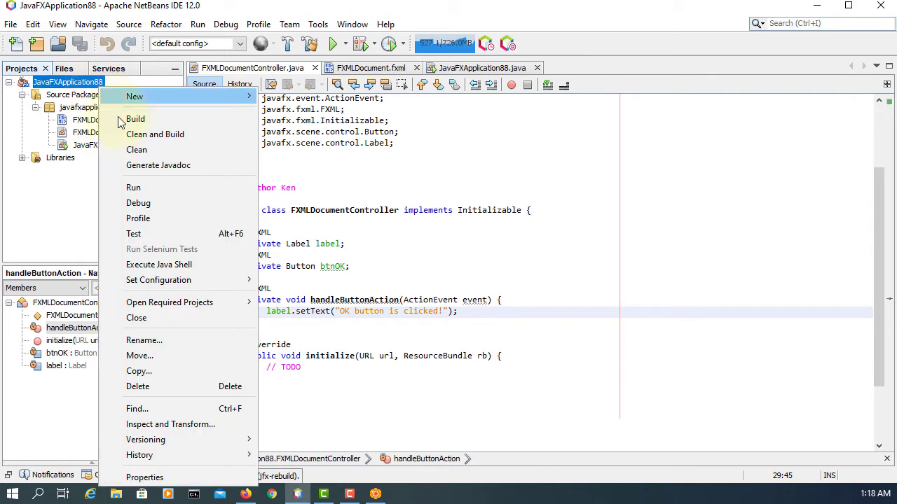
click(133, 188)
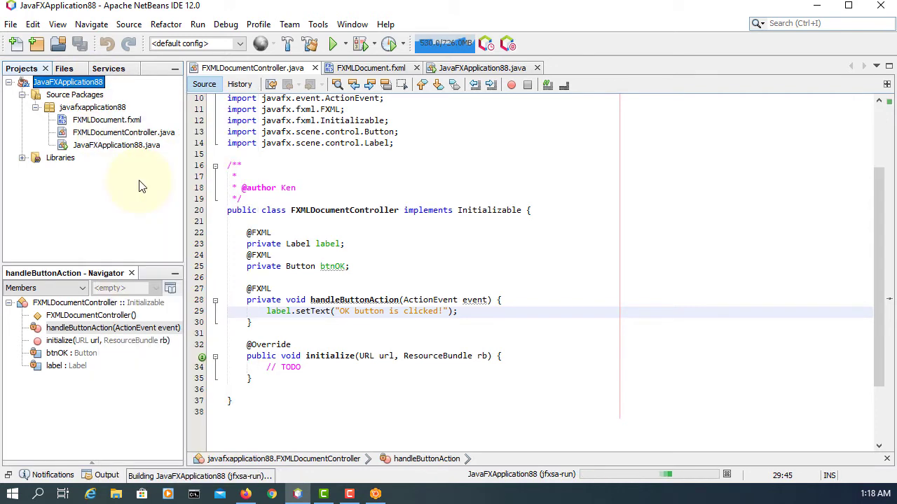
mouse_move(137, 185)
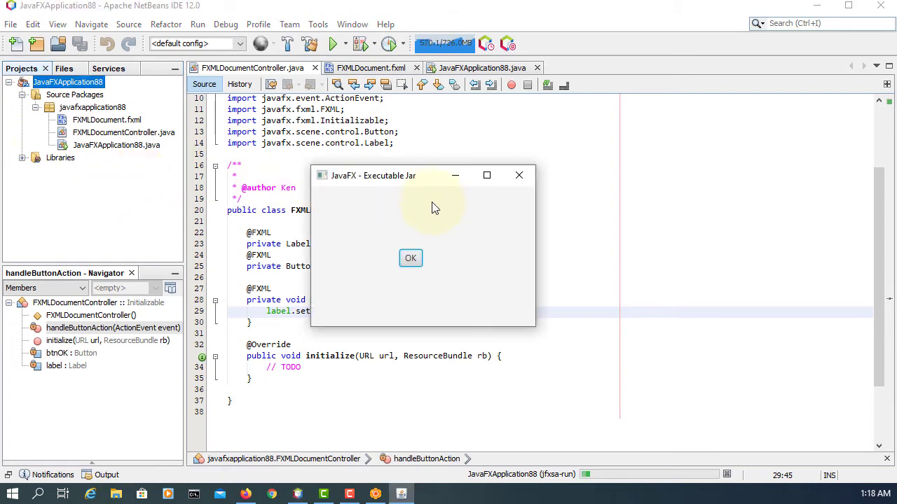
click(411, 258)
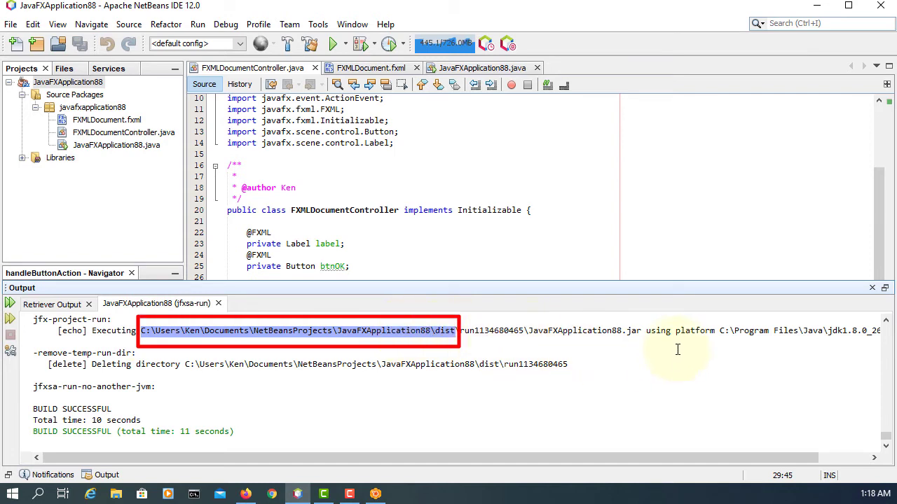
mouse_move(558, 342)
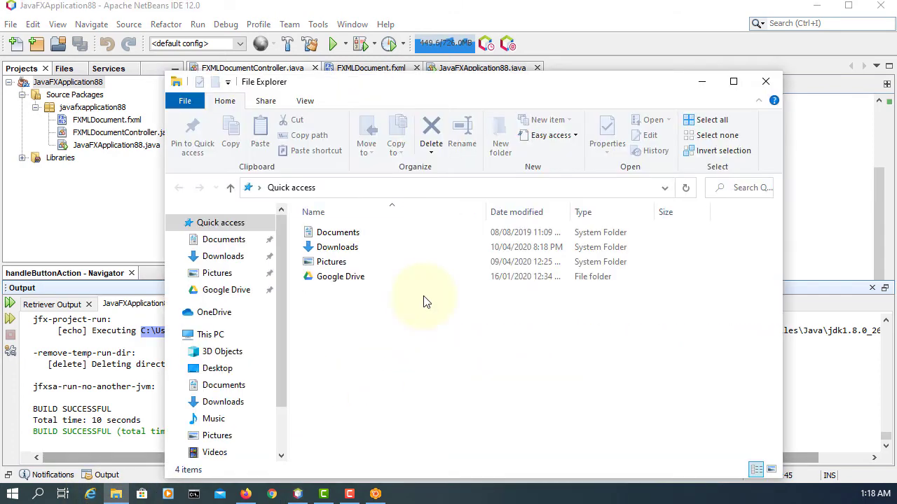
Launch JavaFXApplication88.jar from the dist folder in File Explorer
click(455, 187)
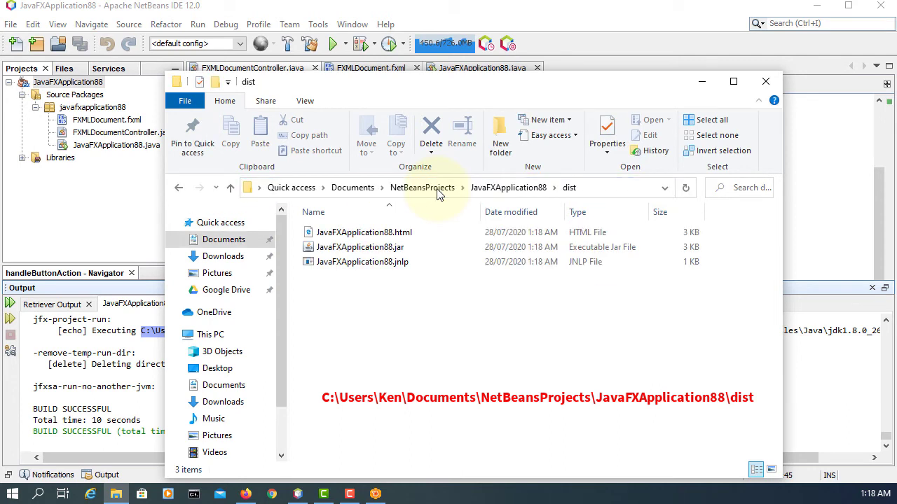
click(359, 247)
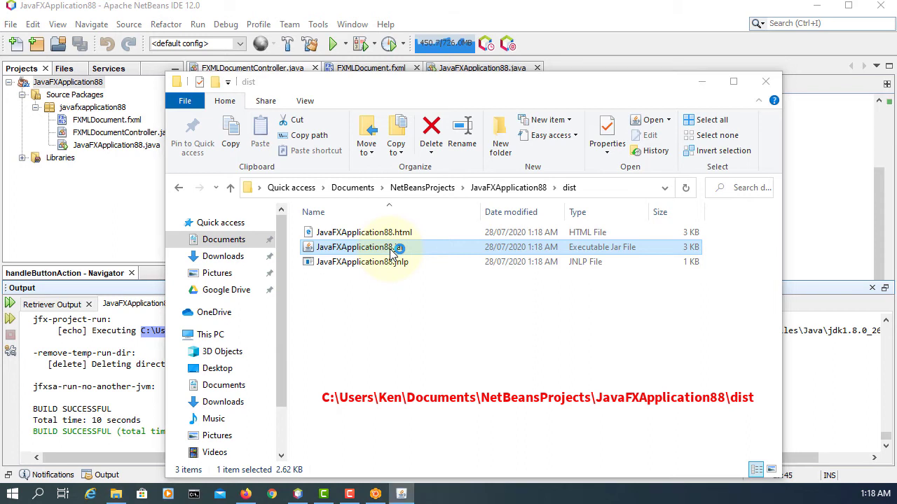
double_click(359, 246)
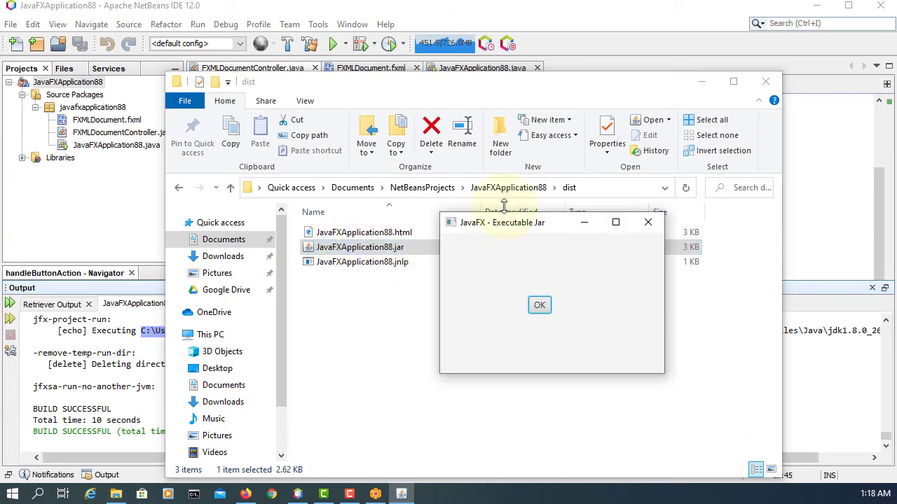
Confirm OK shows 'OK button is clicked!', then close the app and File Explorer
click(539, 306)
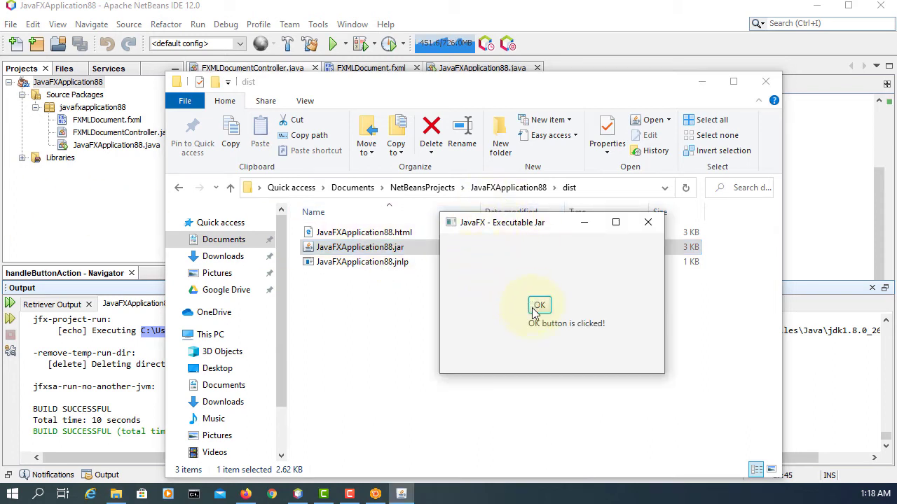
click(538, 305)
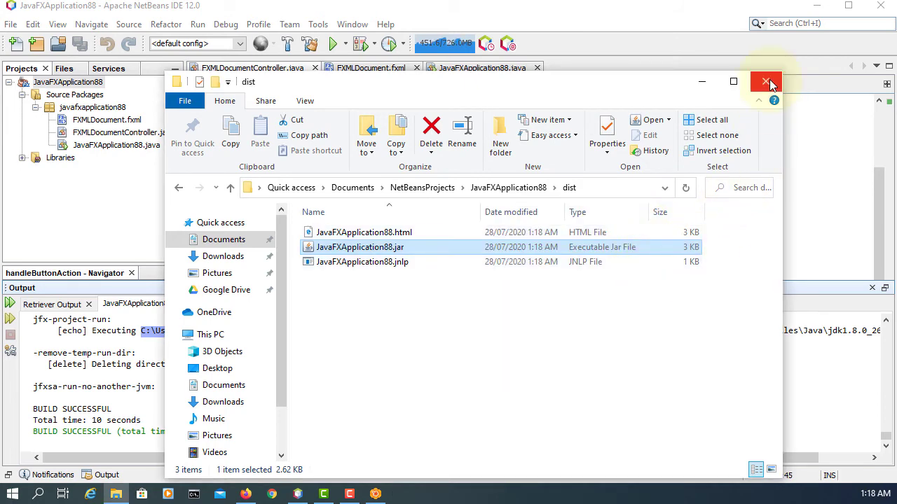
click(765, 81)
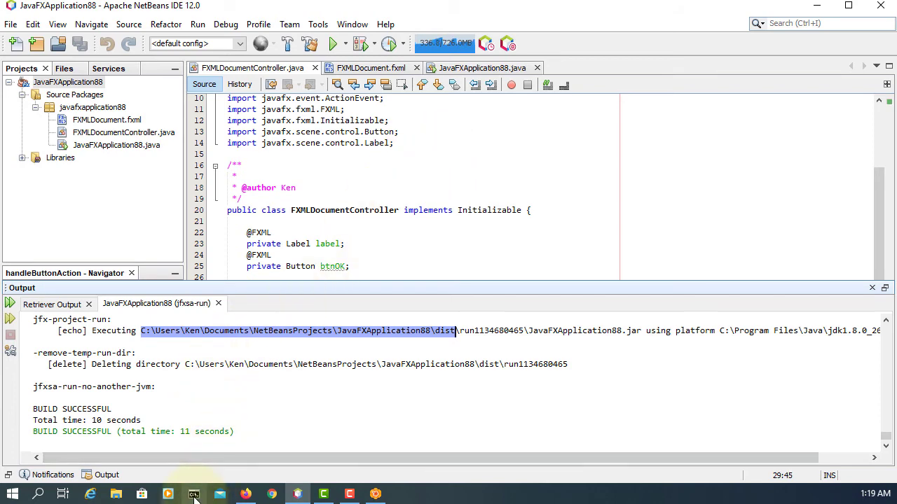
Bring the FXMLDocument.fxml editor forward to view its source
click(370, 67)
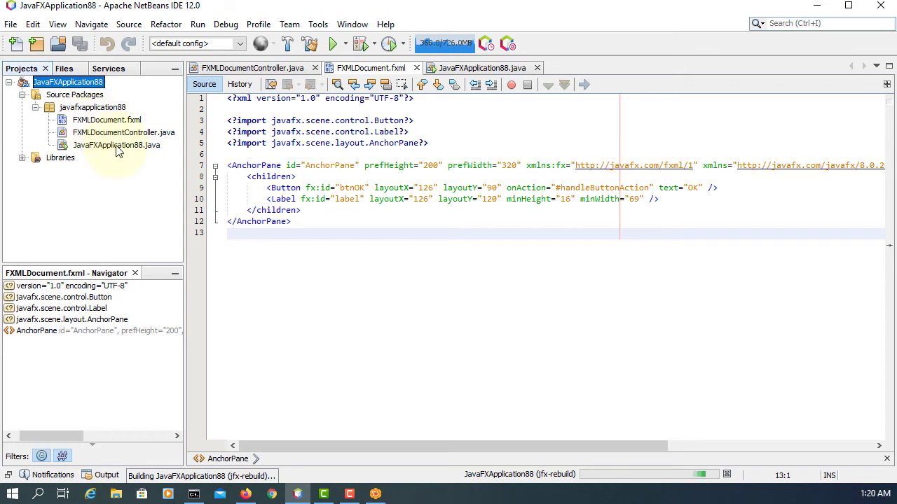
Build JavaFXApplication88 from the project menu and close the launched app window
right_click(68, 81)
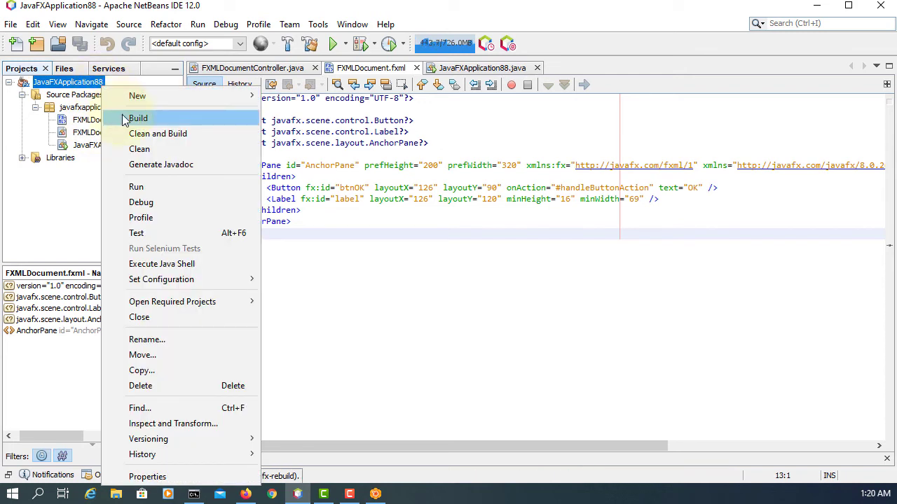
click(137, 118)
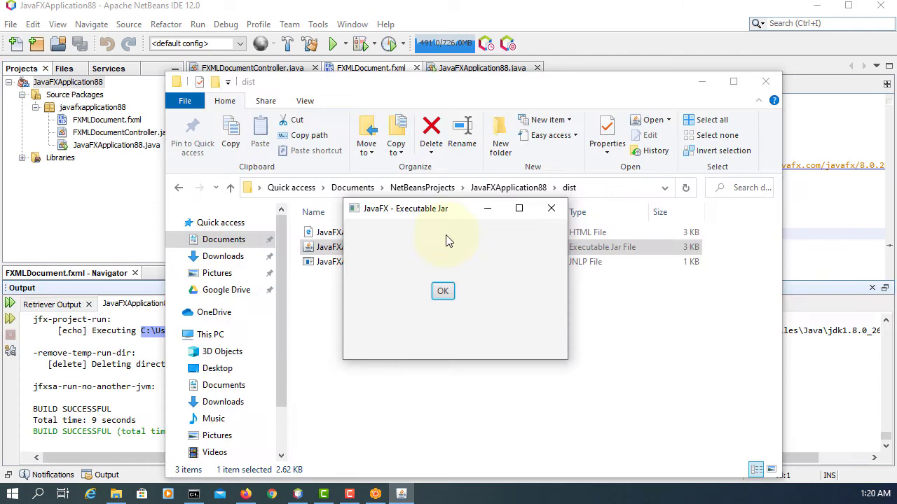
click(443, 290)
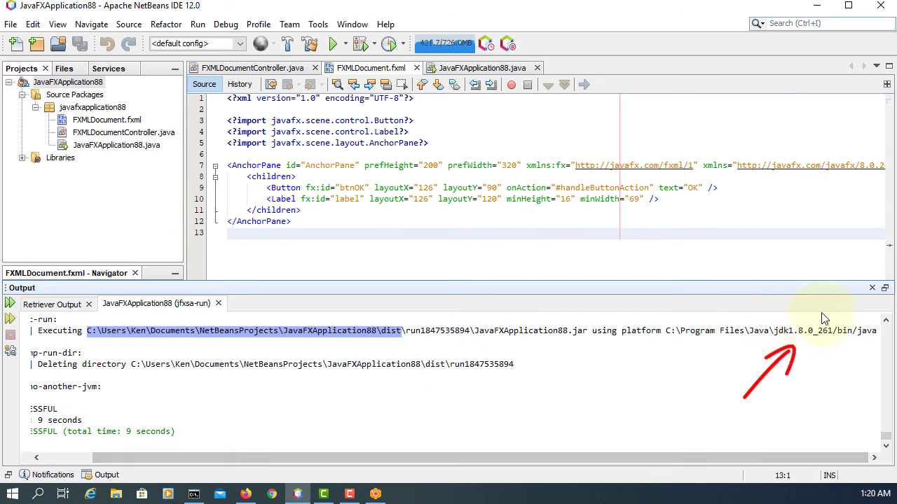
mouse_move(838, 337)
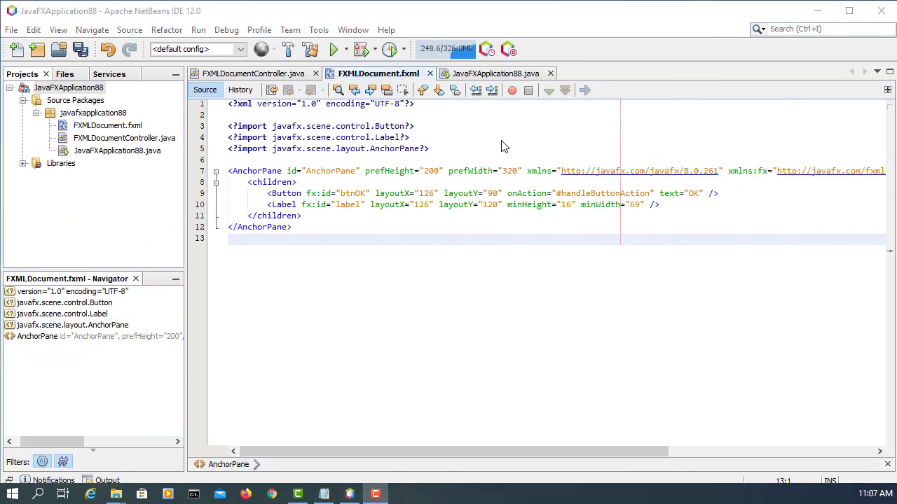
In JavaFXApplication88.java, change the getResource path to /javafxapplication88/FXMLDocument.fxml
click(496, 73)
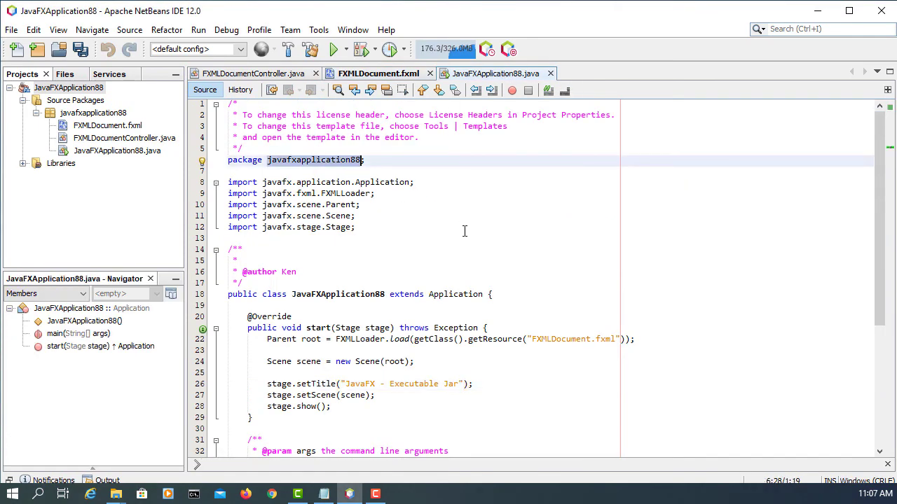
click(535, 339)
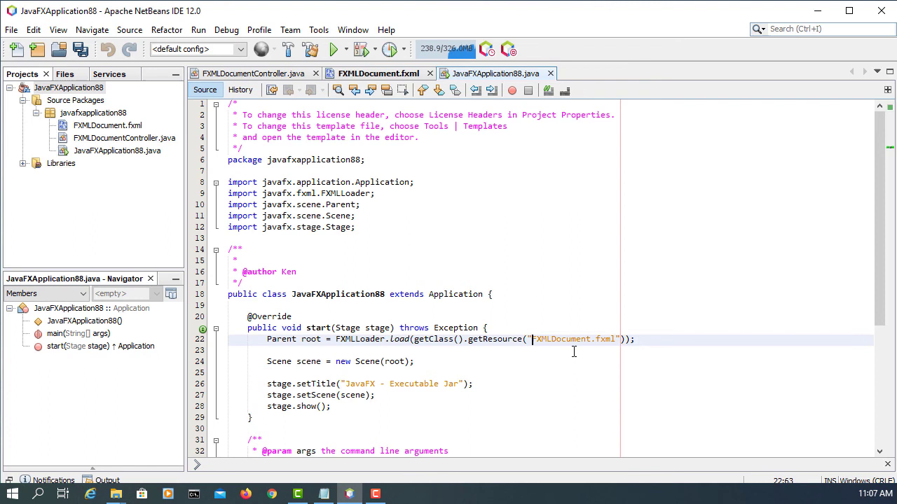
text(/javafxapplication88/)
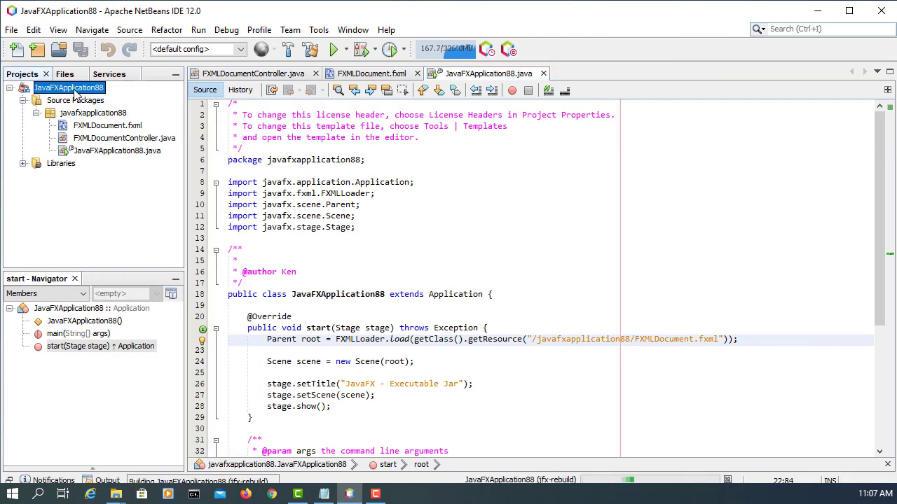
right_click(69, 87)
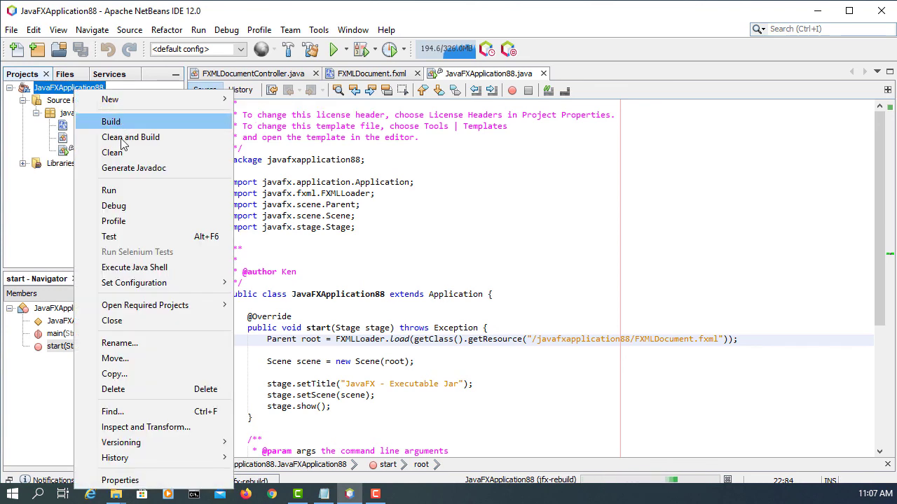